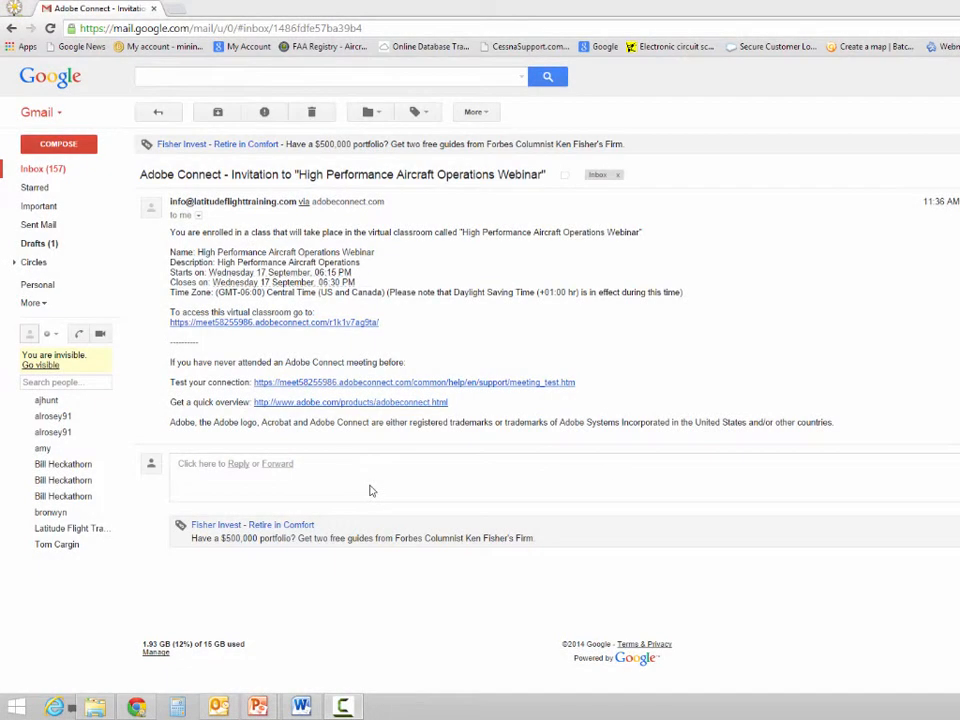
{"action": "mouse_move", "coordinate": [377, 480]}
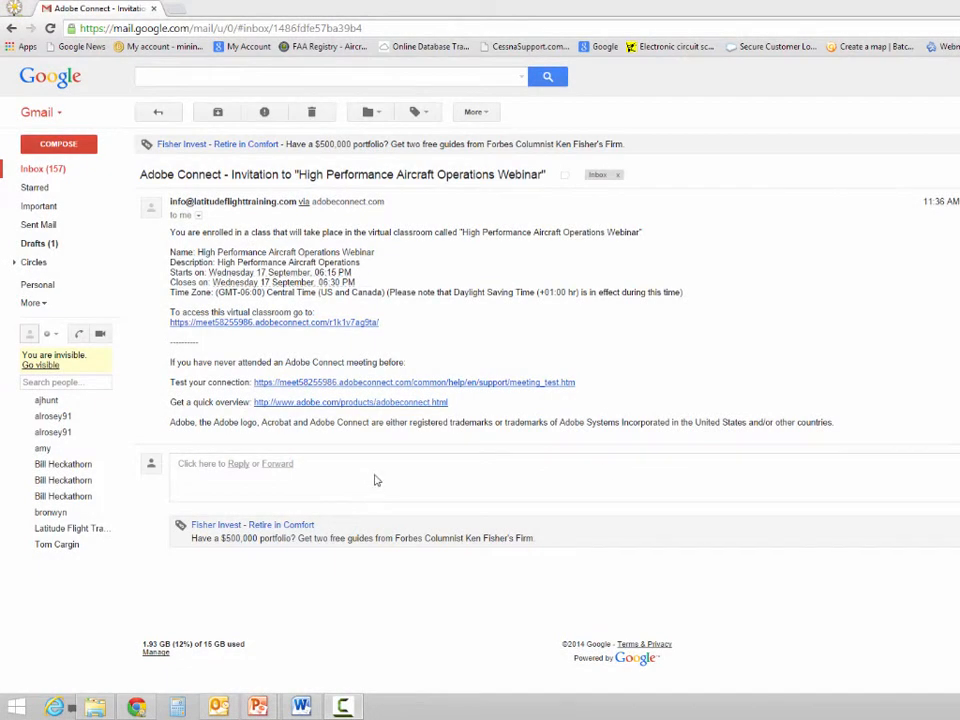
{"action": "mouse_move", "coordinate": [267, 353]}
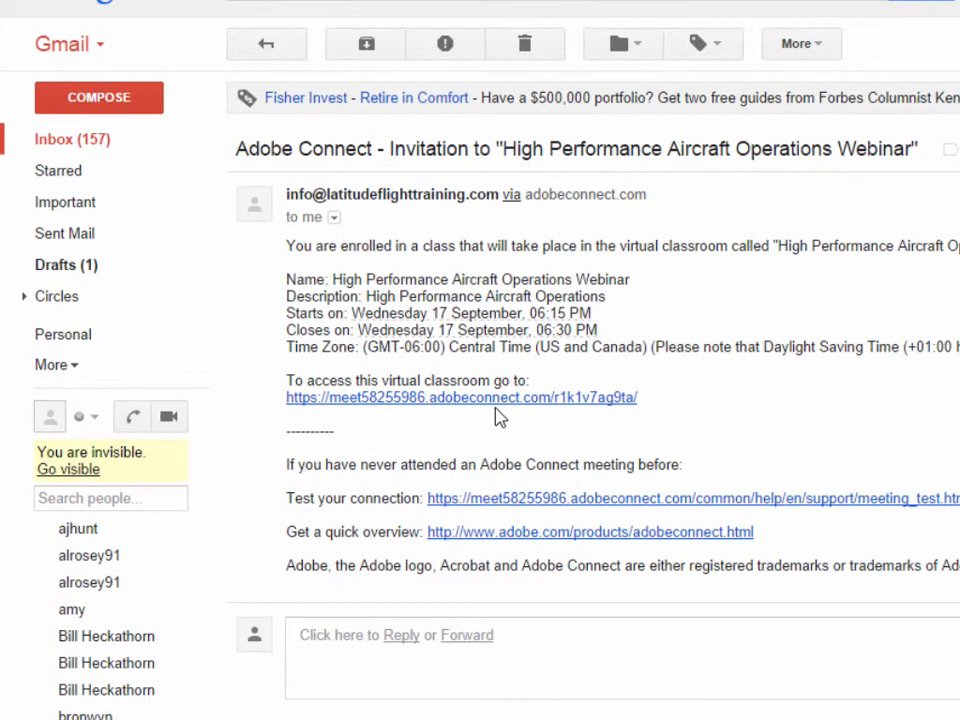
Open the connection diagnostic page from the email's Test your connection link
{"action": "scroll", "scroll_direction": "down", "scroll_amount": 3}
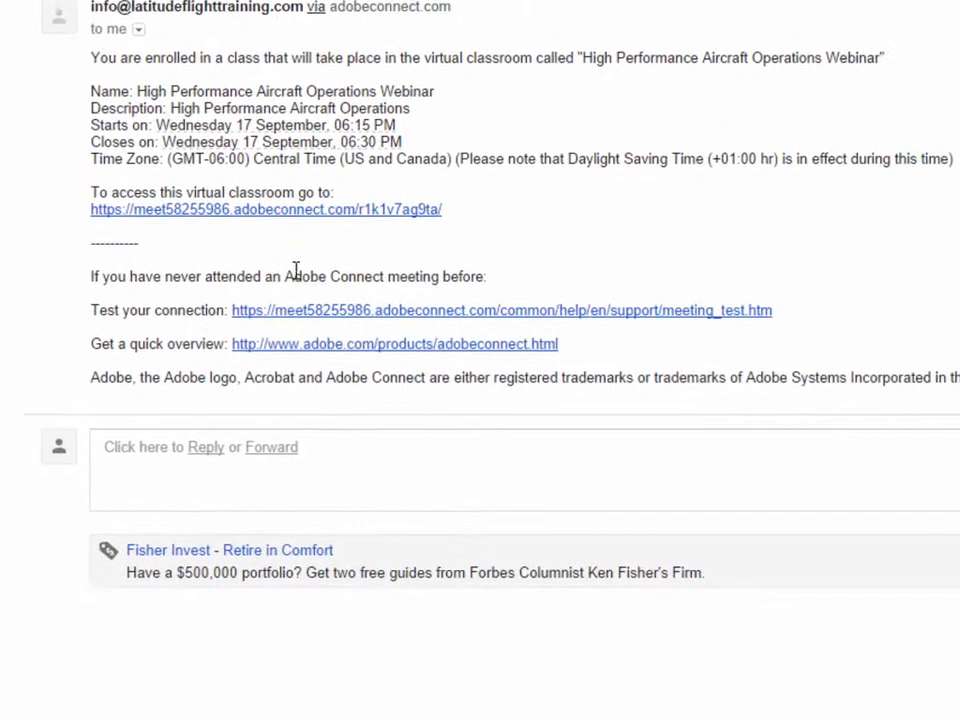
{"action": "scroll", "scroll_direction": "down", "scroll_amount": 3}
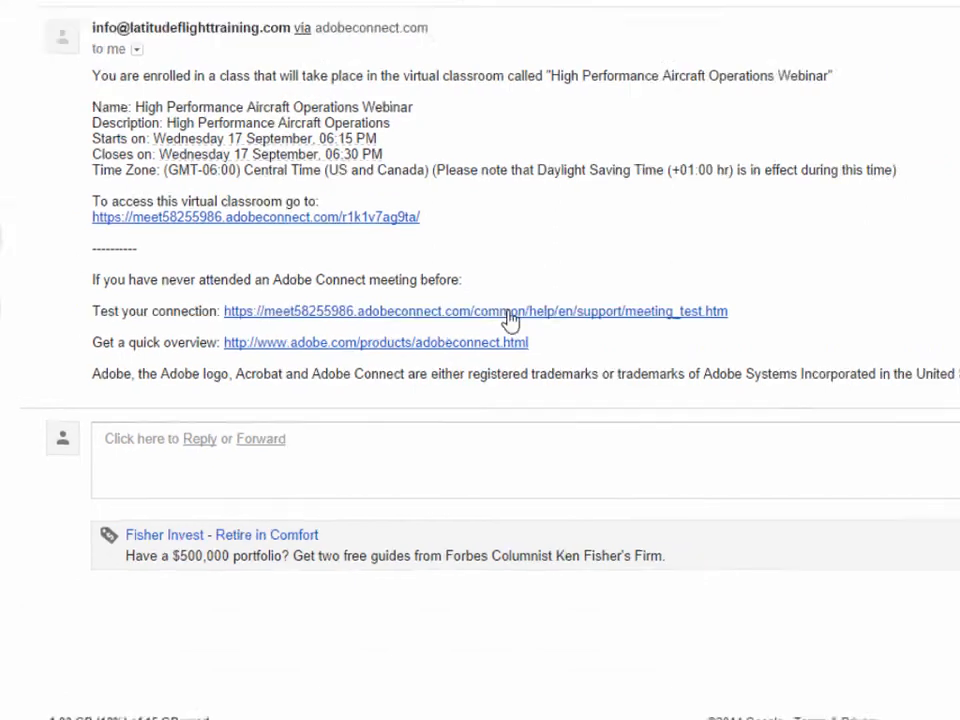
{"action": "left_click", "coordinate": [475, 311]}
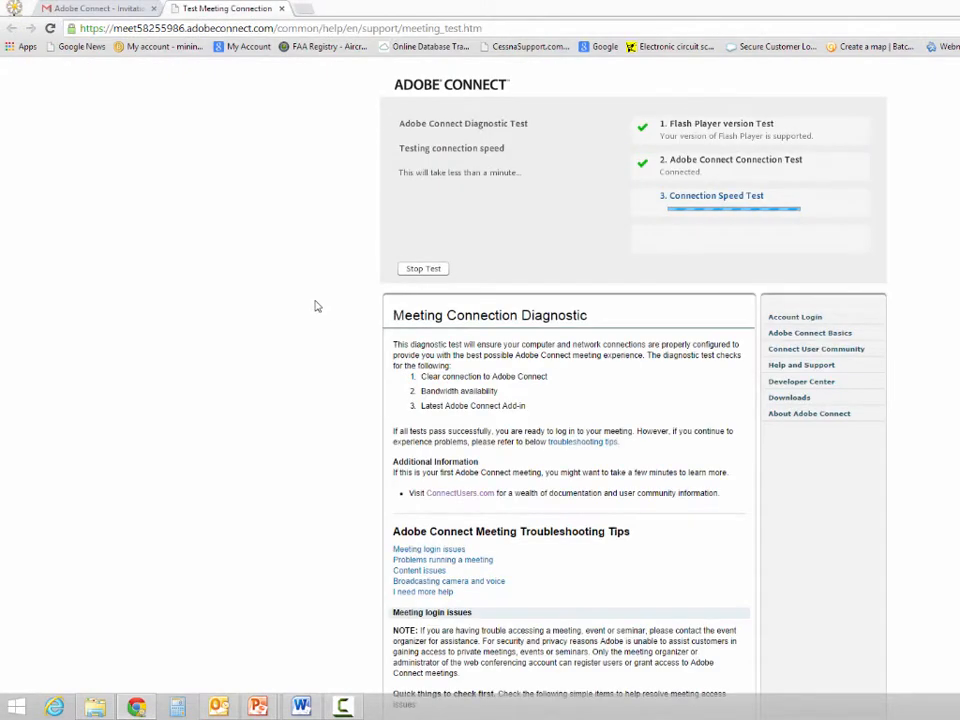
{"action": "mouse_move", "coordinate": [642, 204]}
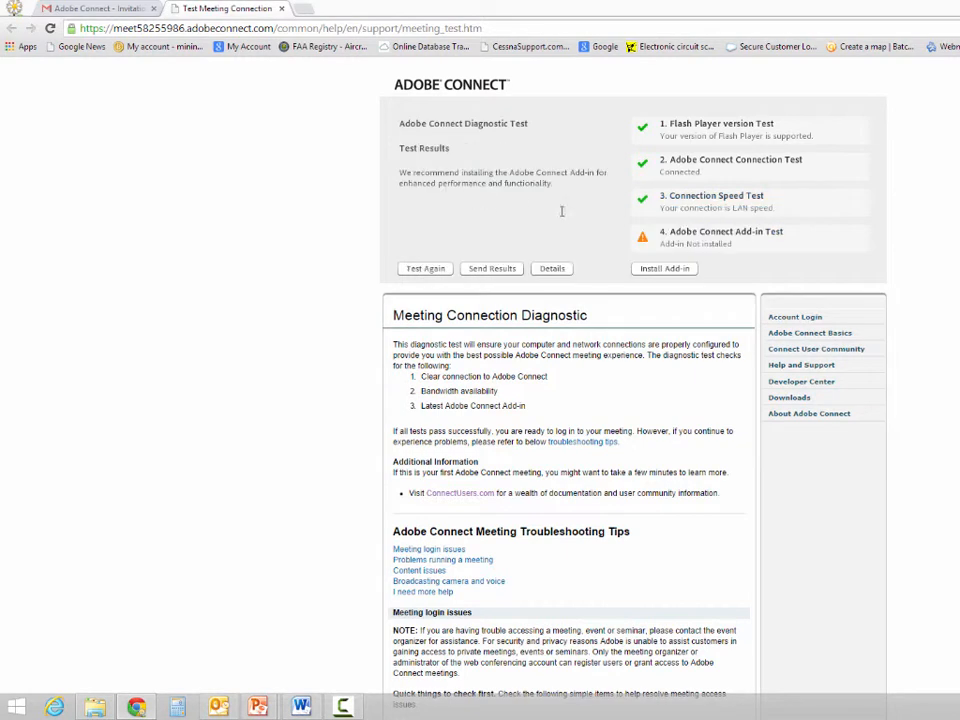
{"action": "mouse_move", "coordinate": [626, 257]}
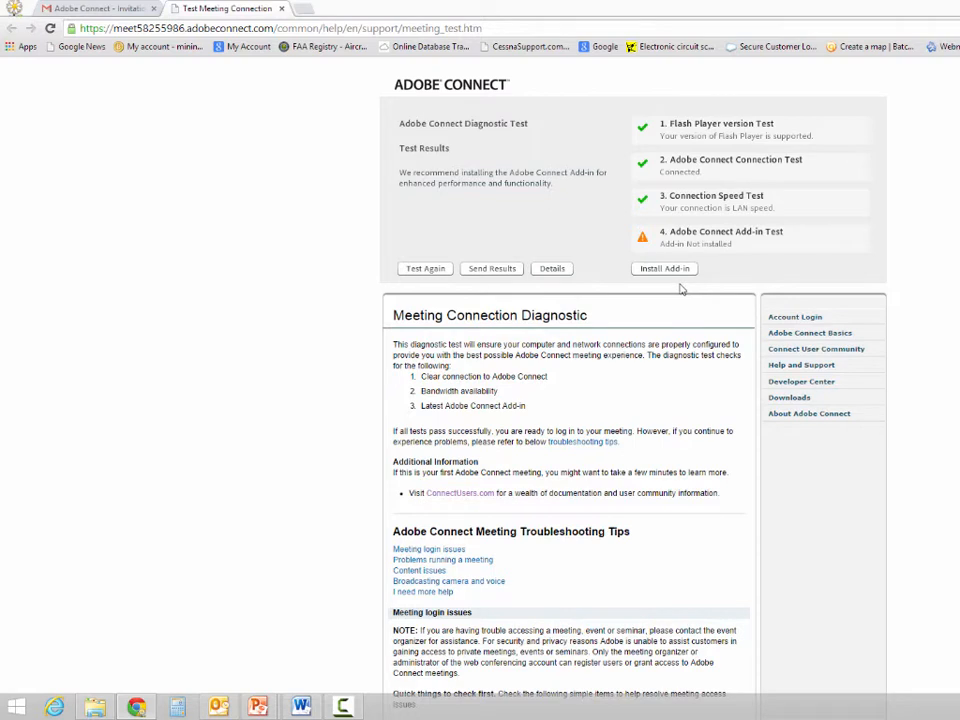
{"action": "mouse_move", "coordinate": [678, 287]}
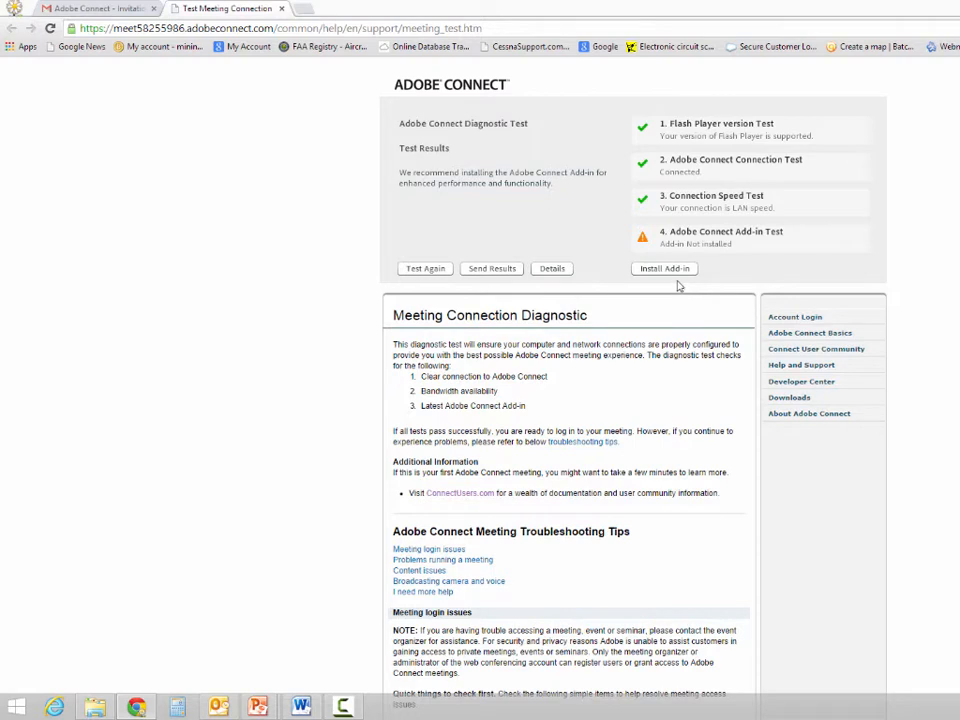
{"action": "mouse_move", "coordinate": [672, 266]}
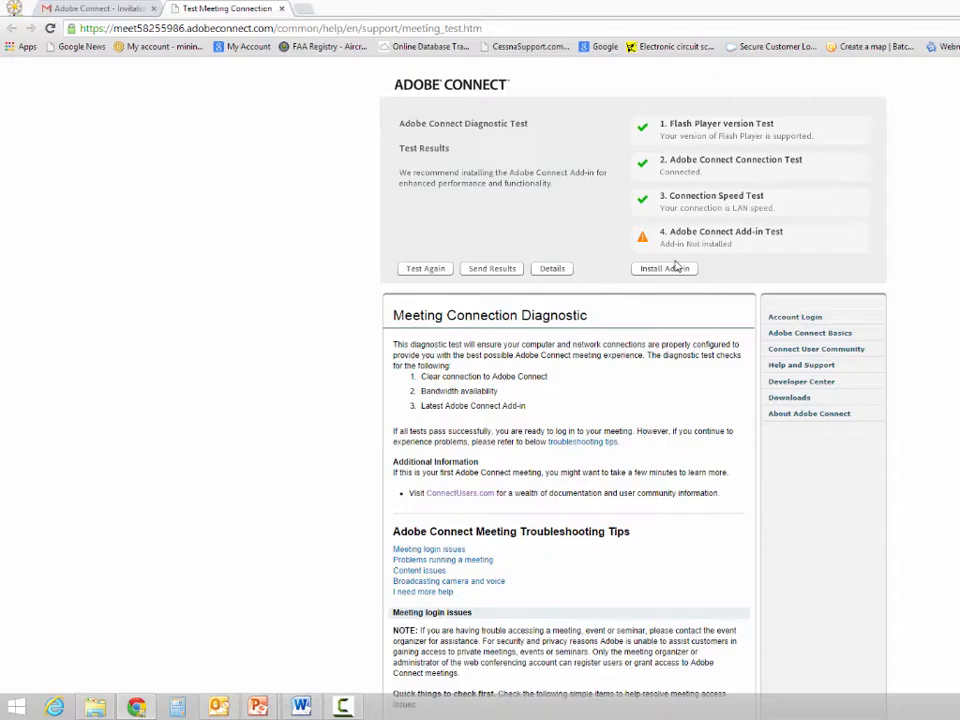
Install the missing Adobe Connect Add-in, confirming Yes at the prompt
{"action": "left_click", "coordinate": [664, 268]}
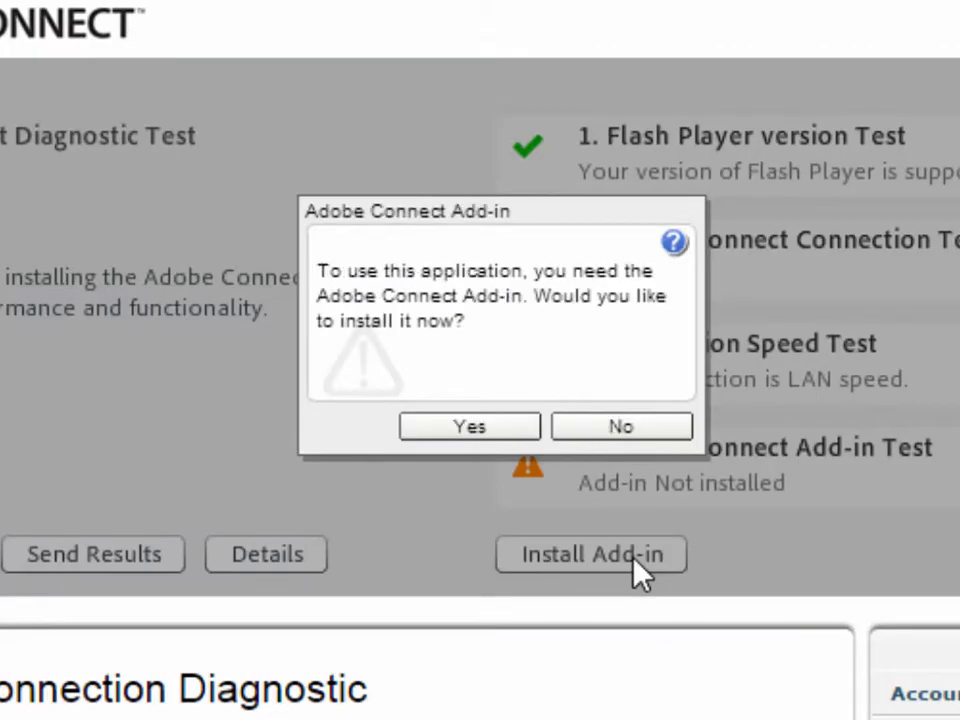
{"action": "left_click", "coordinate": [469, 426]}
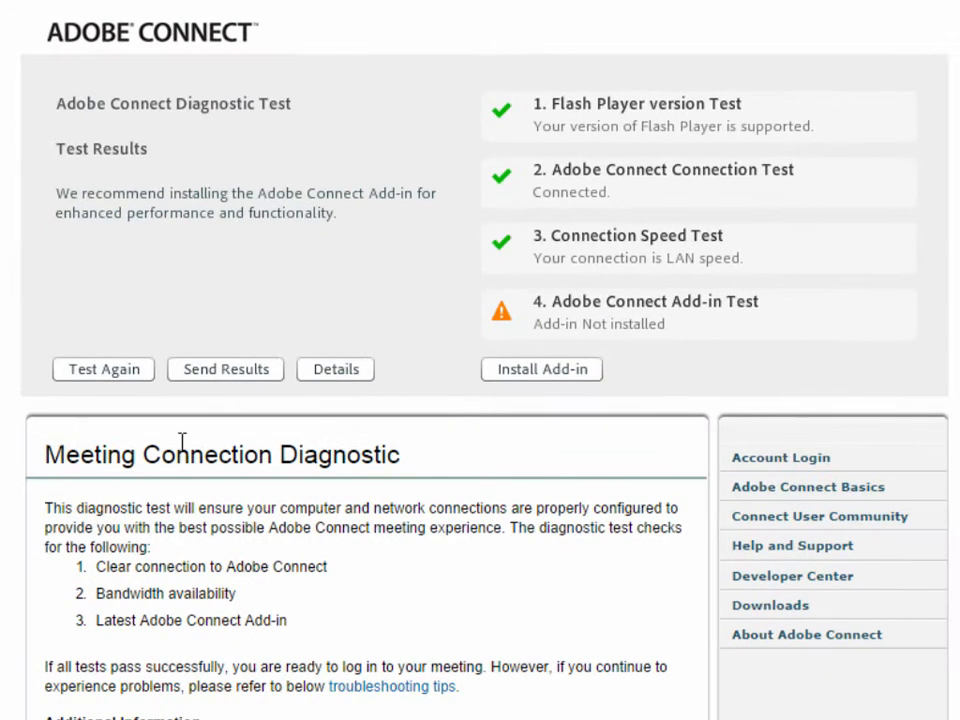
{"action": "left_click", "coordinate": [103, 369]}
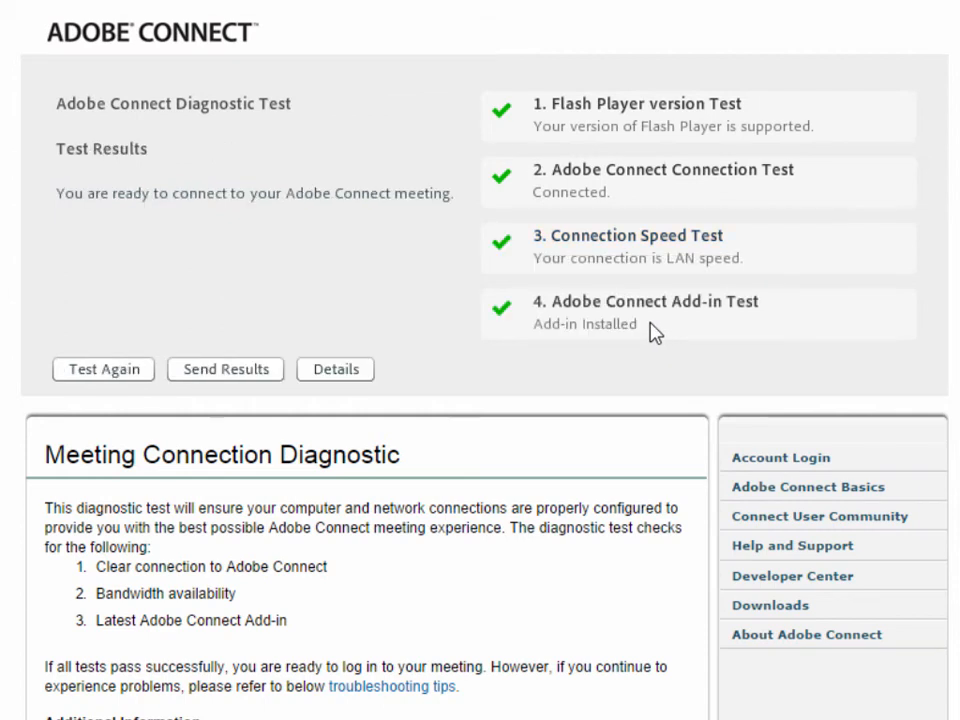
Scroll down past the passed Add-in Test to the meeting troubleshooting tips
{"action": "scroll", "scroll_direction": "down", "scroll_amount": 3}
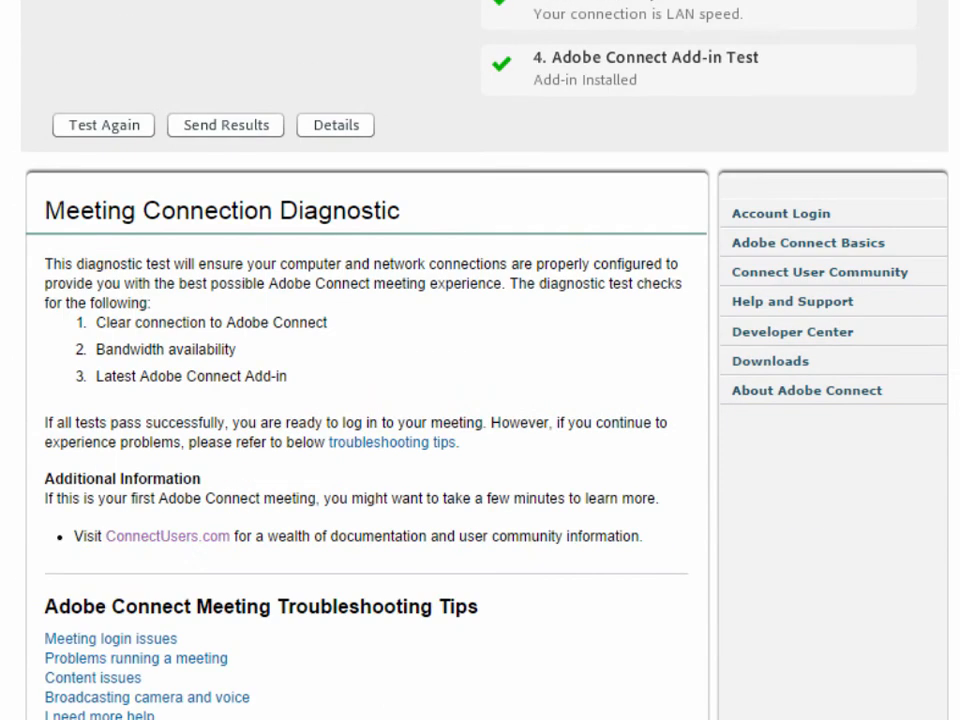